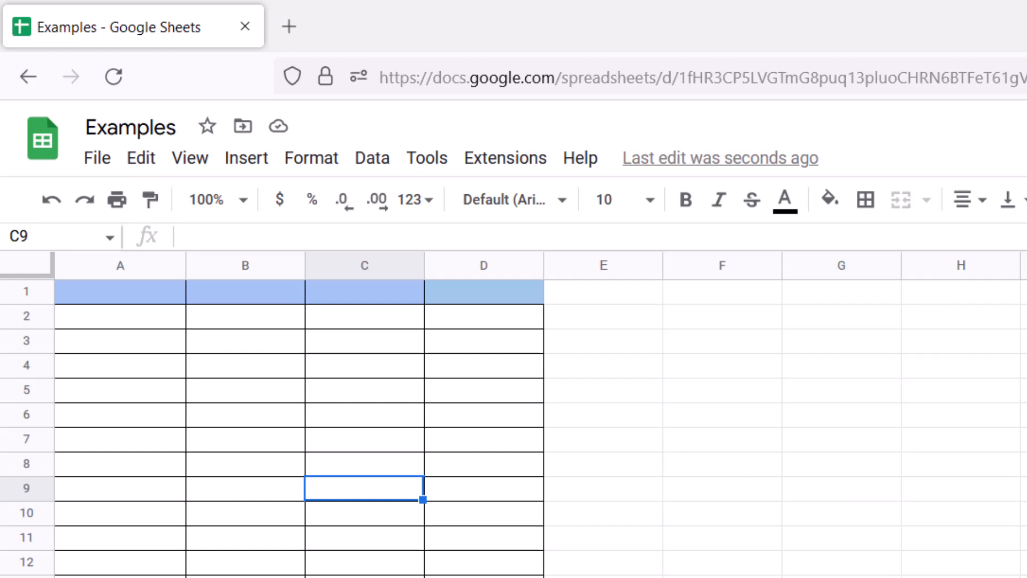
Select cell C2 in the empty table.
{"action": "left_click", "coordinate": [365, 316]}
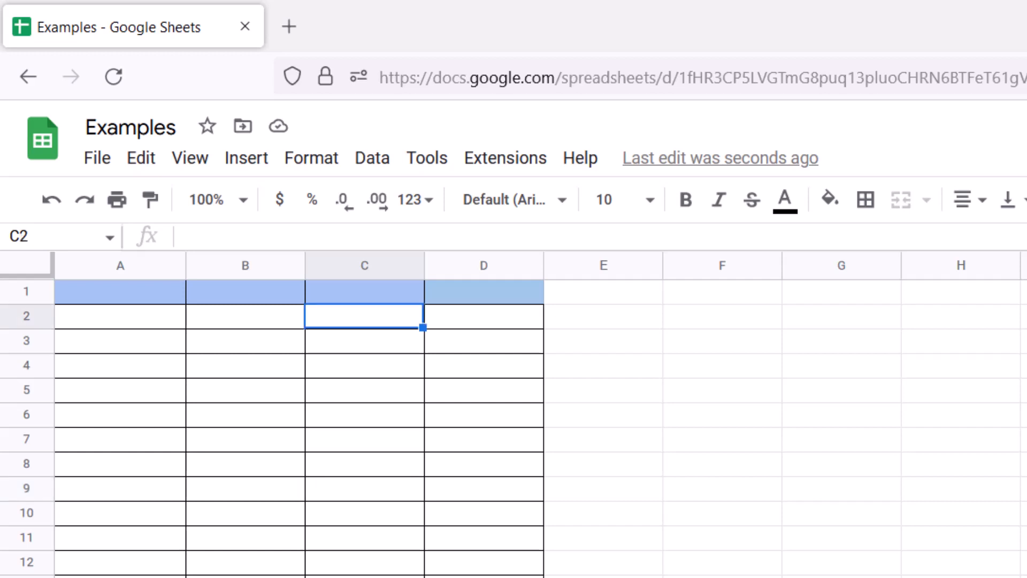
Enter =IMREAL("4+5i") in C2.
{"action": "type", "text": "="}
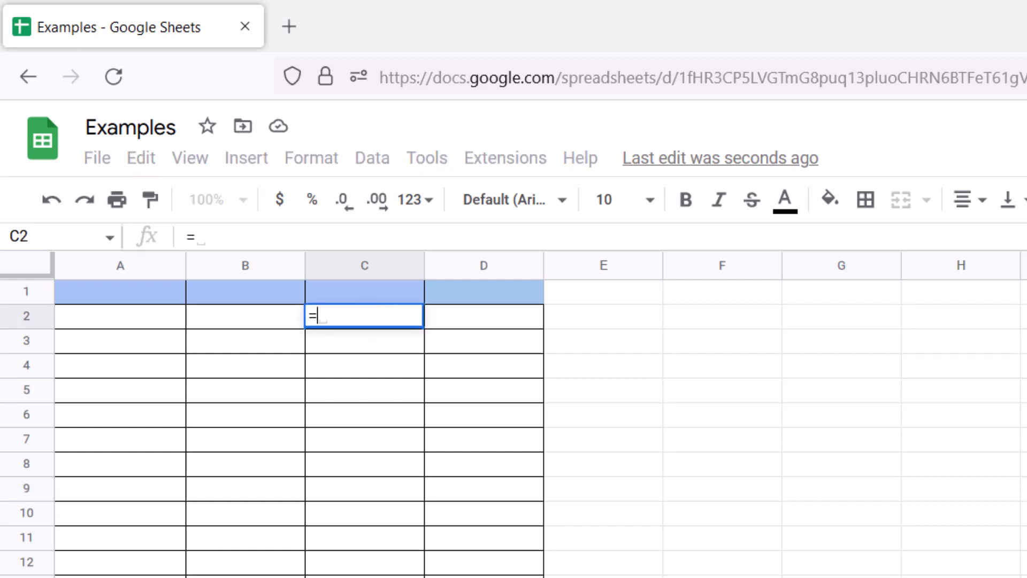
{"action": "type", "text": "IMREAL("}
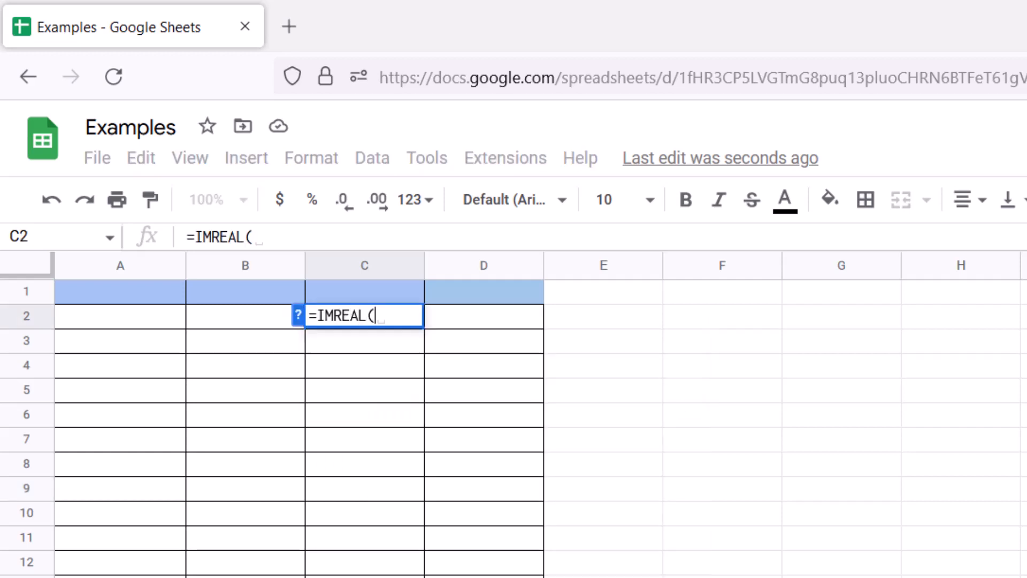
{"action": "type", "text": ")"}
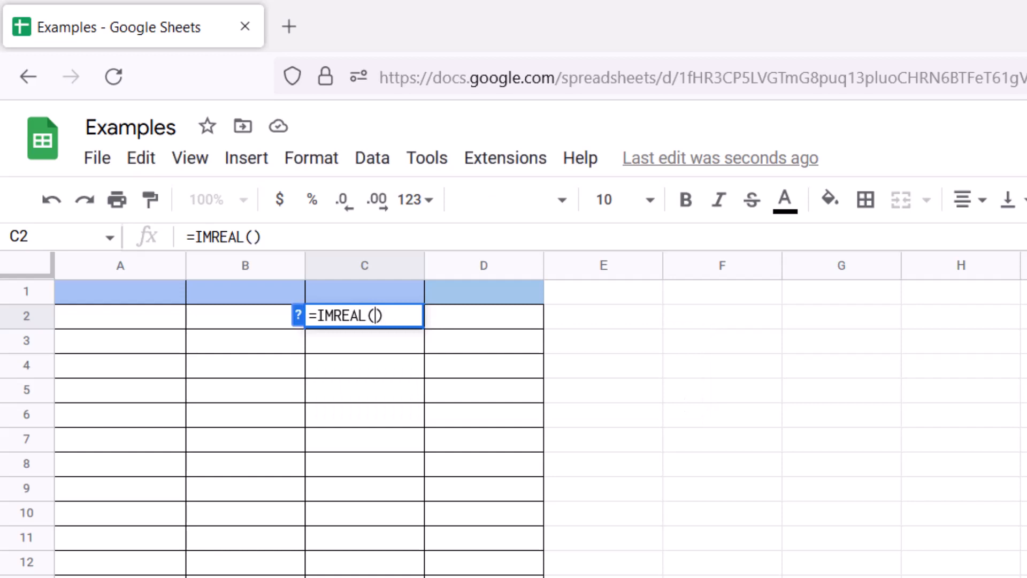
{"action": "type", "text": "\"\""}
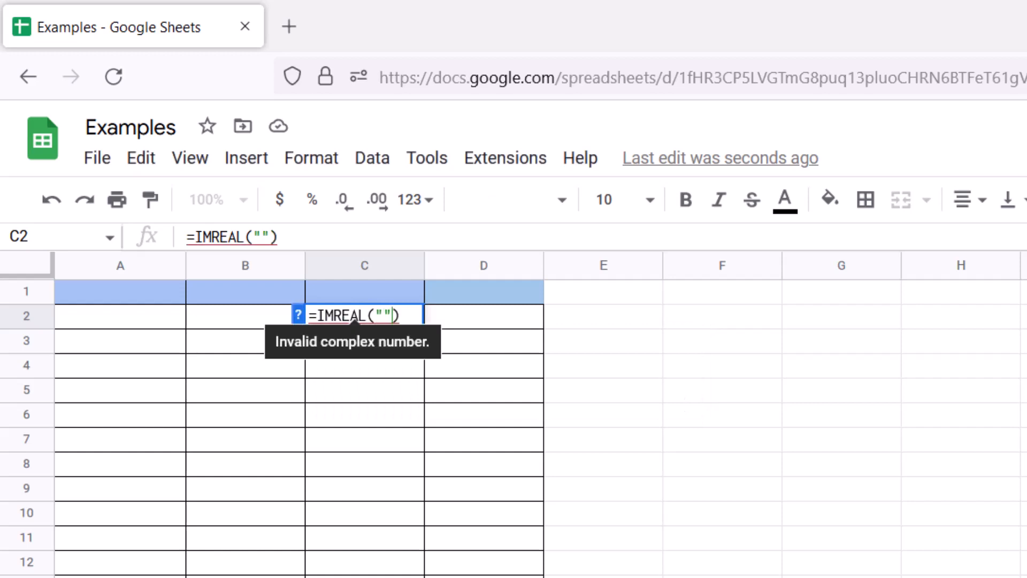
{"action": "type", "text": "4"}
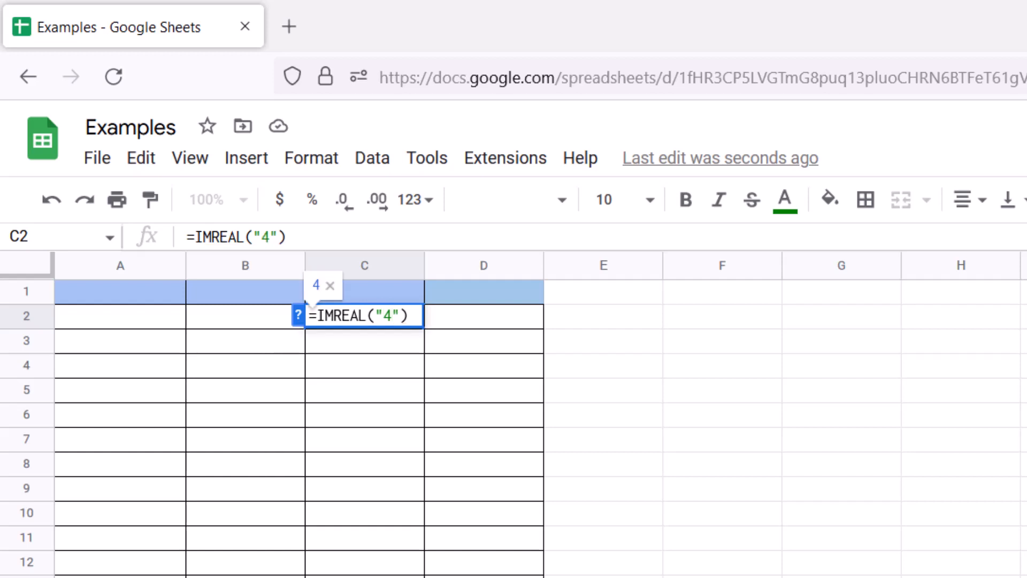
{"action": "type", "text": "+5i"}
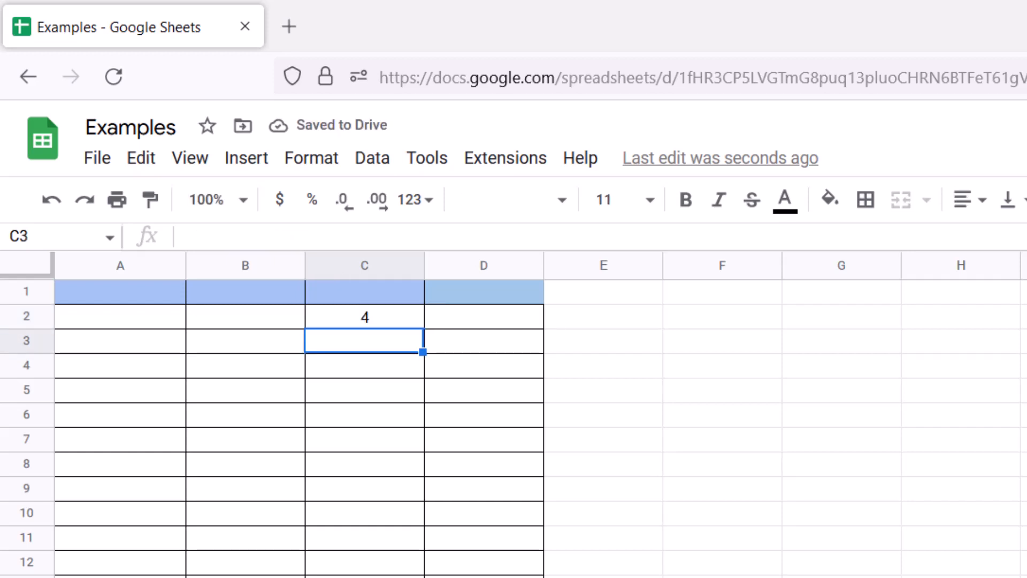
Enter =IMREAL("5j") in C3, fixing the mistyped IMAG function name.
{"action": "type", "text": "=IMAG"}
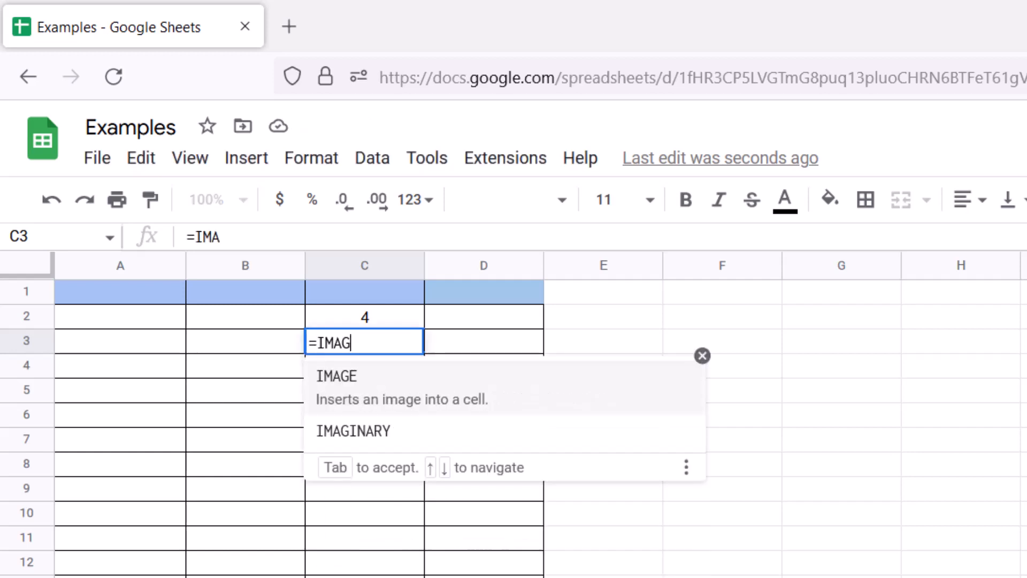
{"action": "key", "text": "Backspace"}
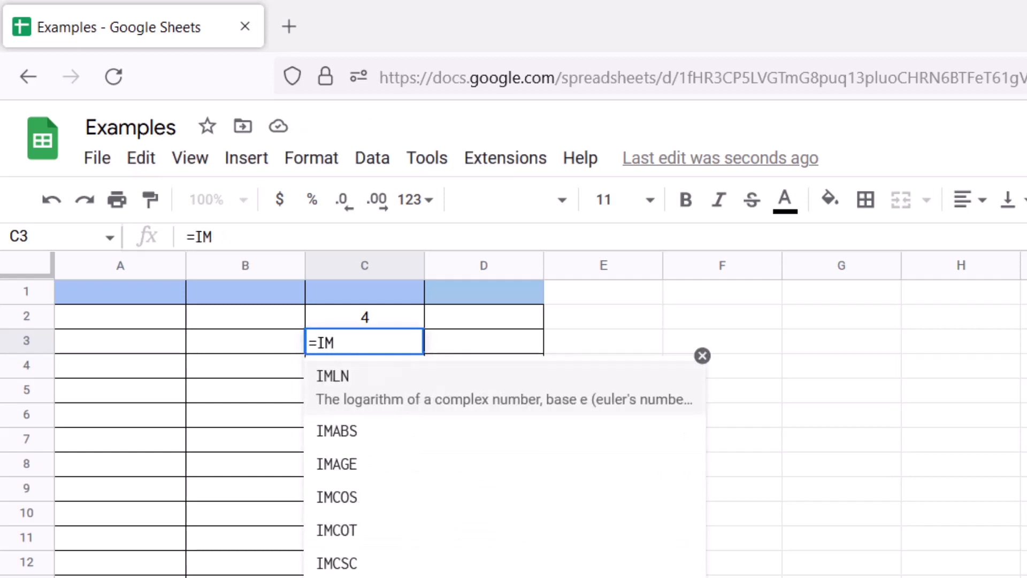
{"action": "type", "text": "REAL()"}
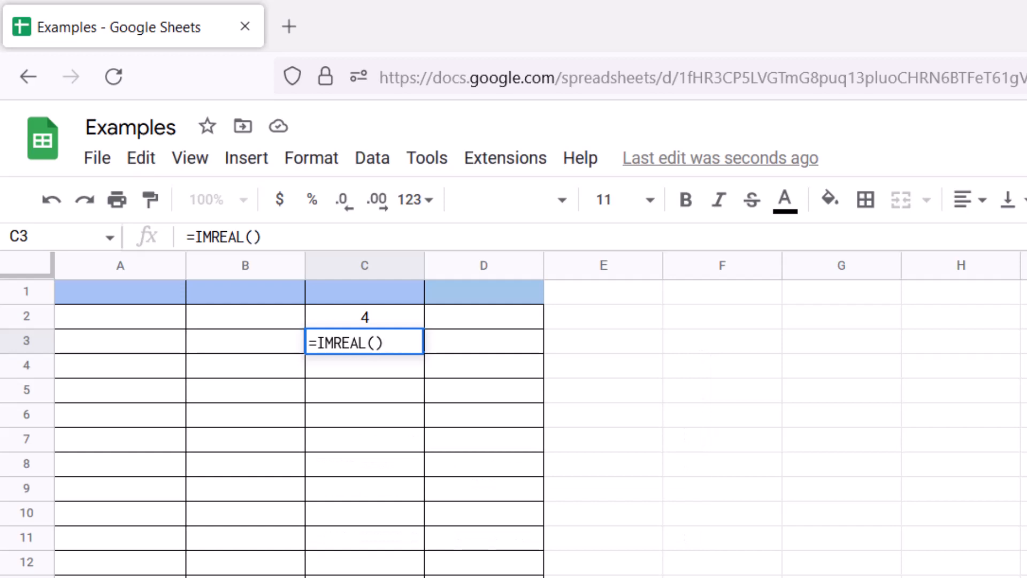
{"action": "type", "text": "\"\""}
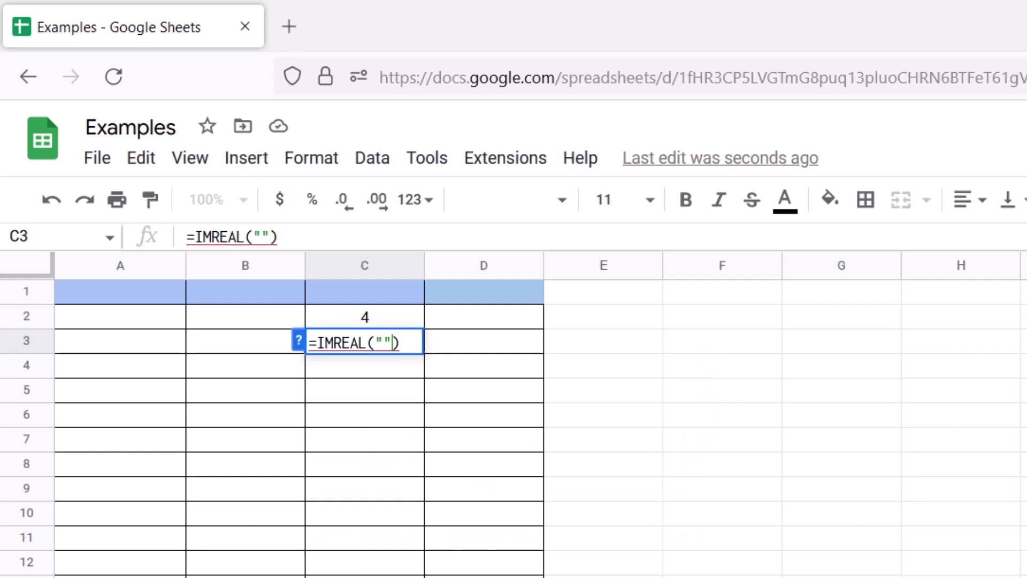
{"action": "type", "text": "5"}
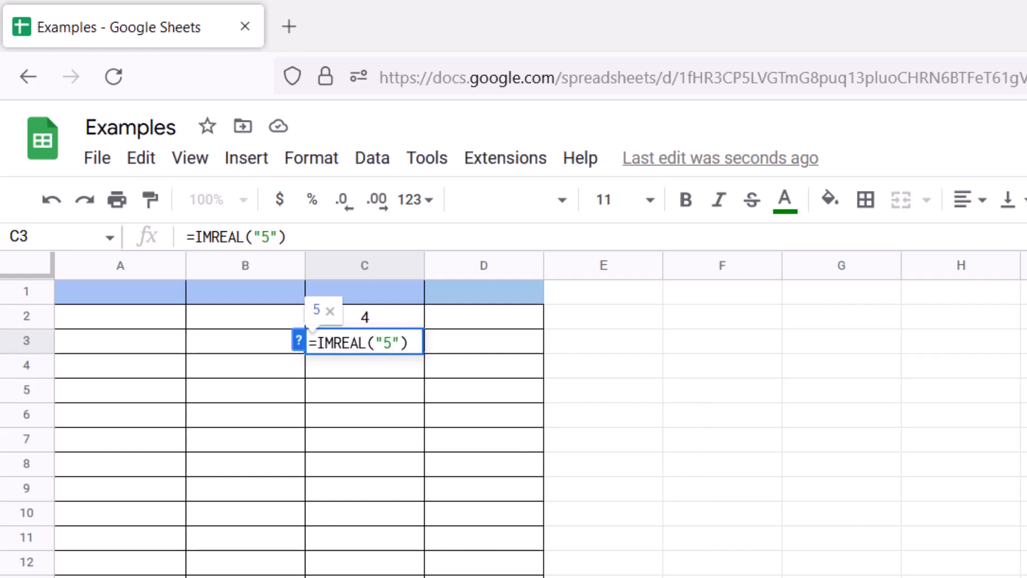
{"action": "type", "text": "j"}
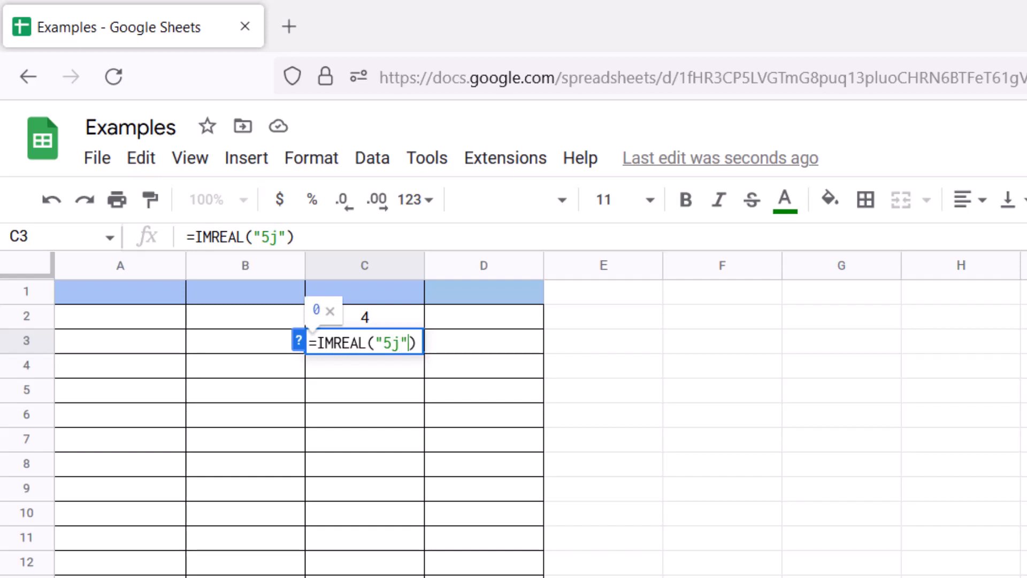
{"action": "key", "text": "Return"}
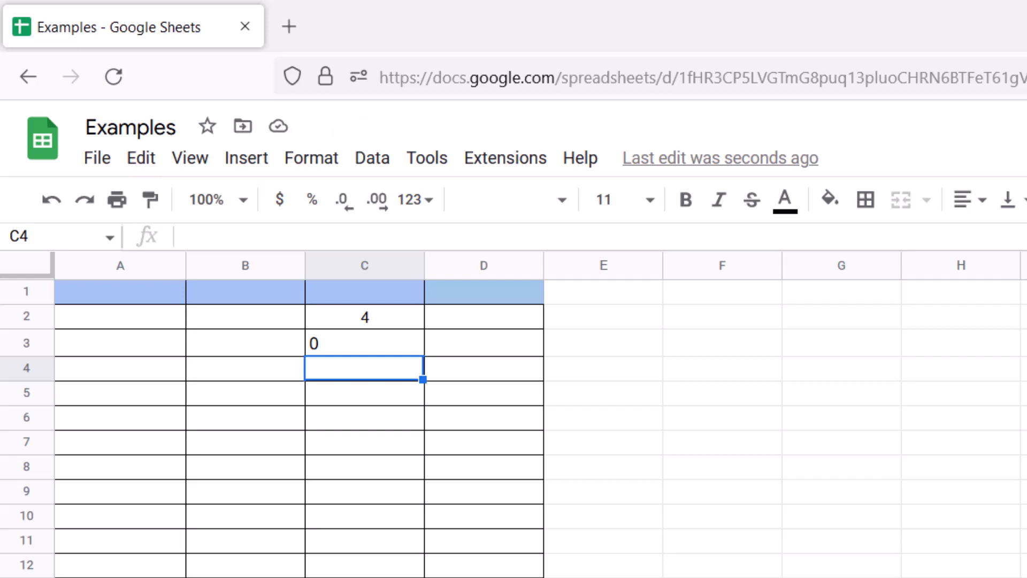
Enter =IMREAL("-5j") in C4.
{"action": "type", "text": "="}
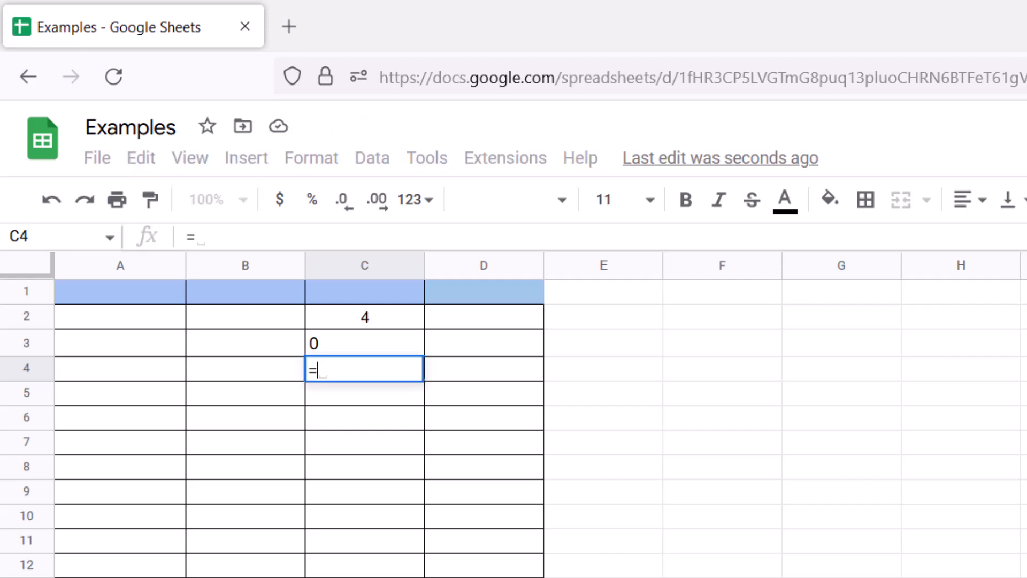
{"action": "type", "text": "IMREAL("}
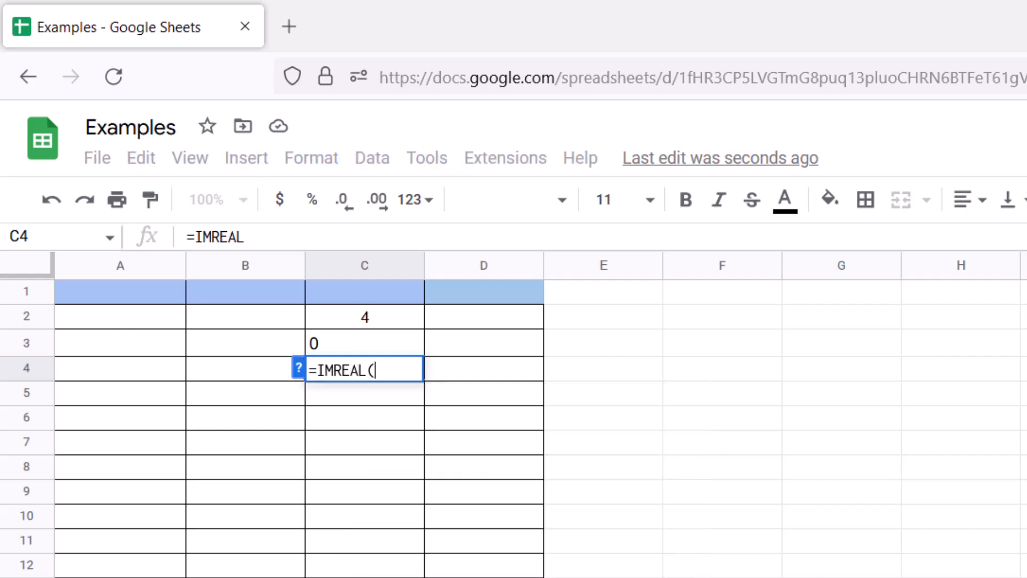
{"action": "type", "text": ")"}
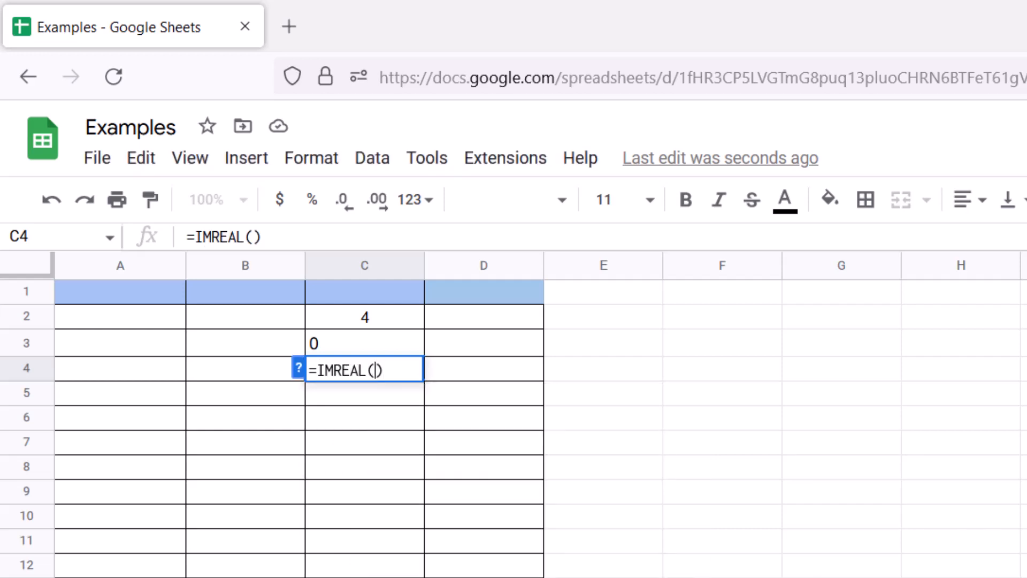
{"action": "type", "text": "\"-\""}
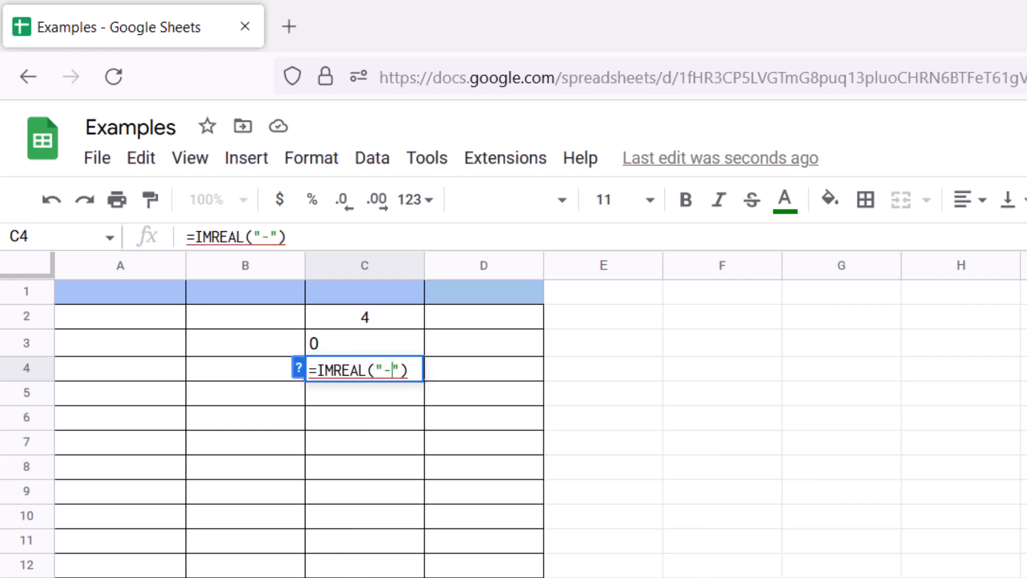
{"action": "type", "text": "5"}
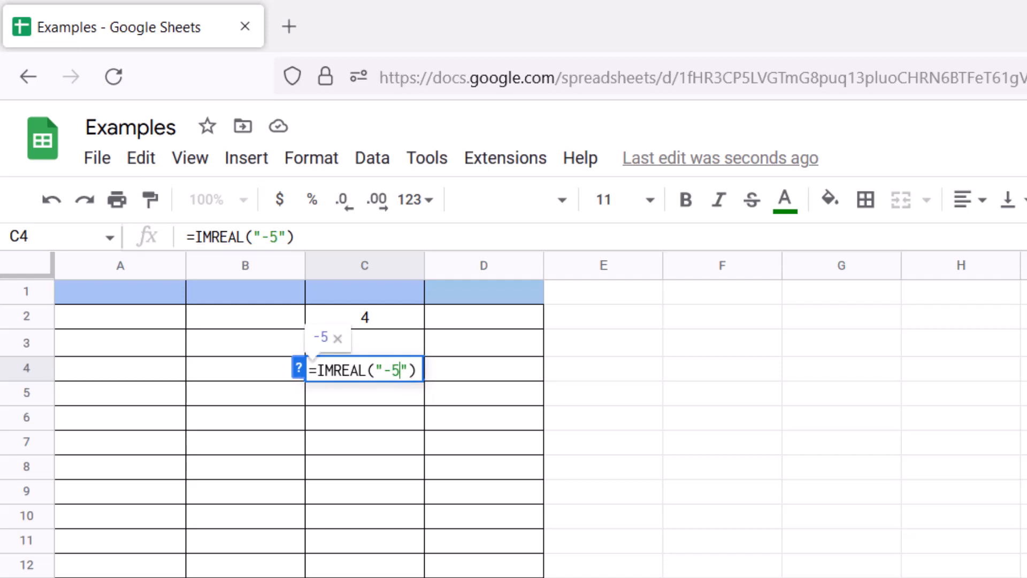
{"action": "type", "text": "J"}
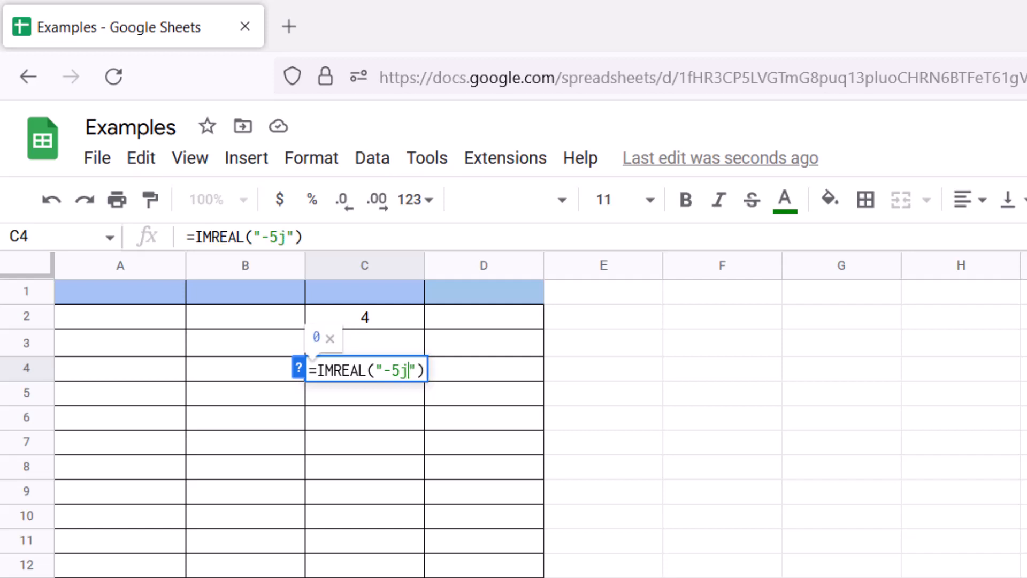
{"action": "key", "text": "Enter"}
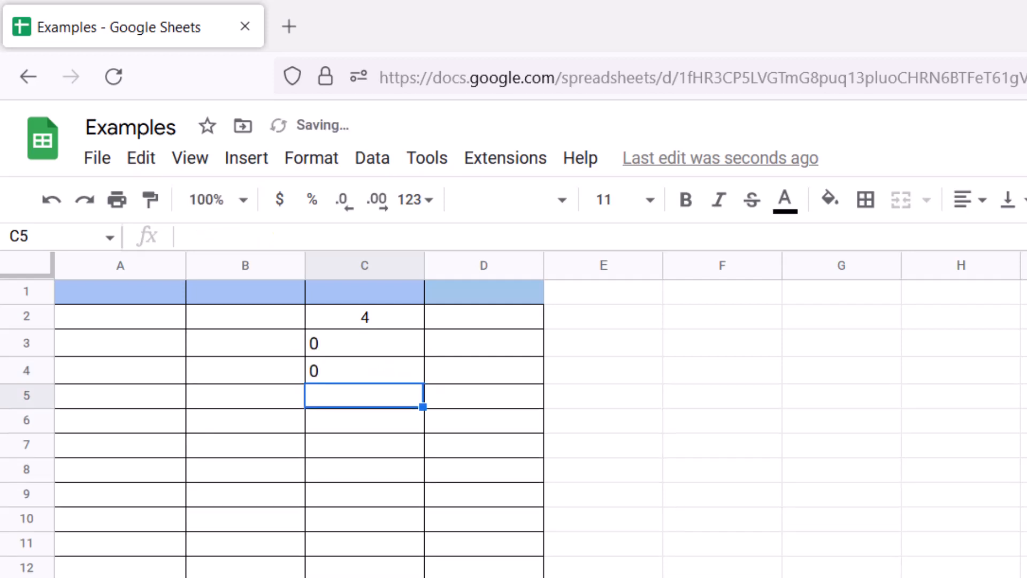